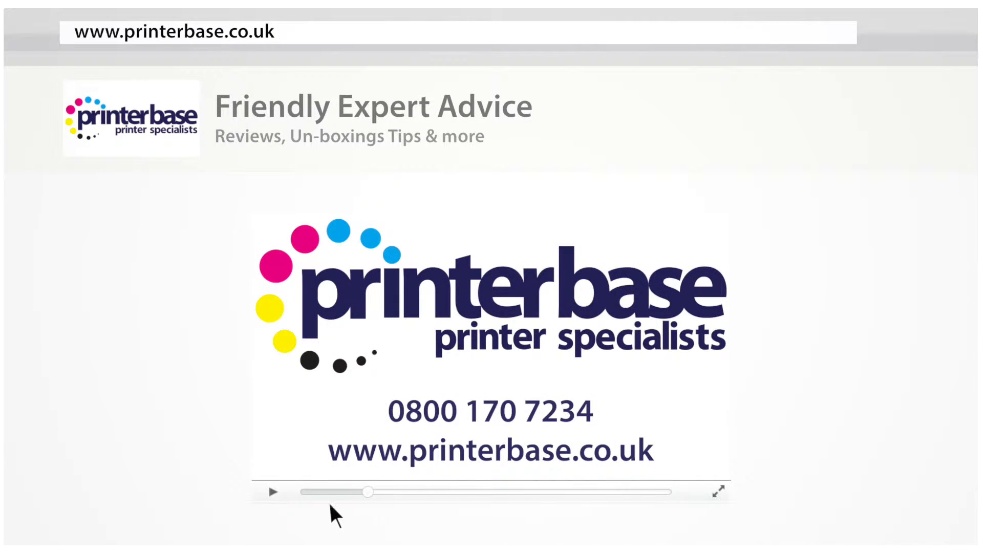
click(718, 492)
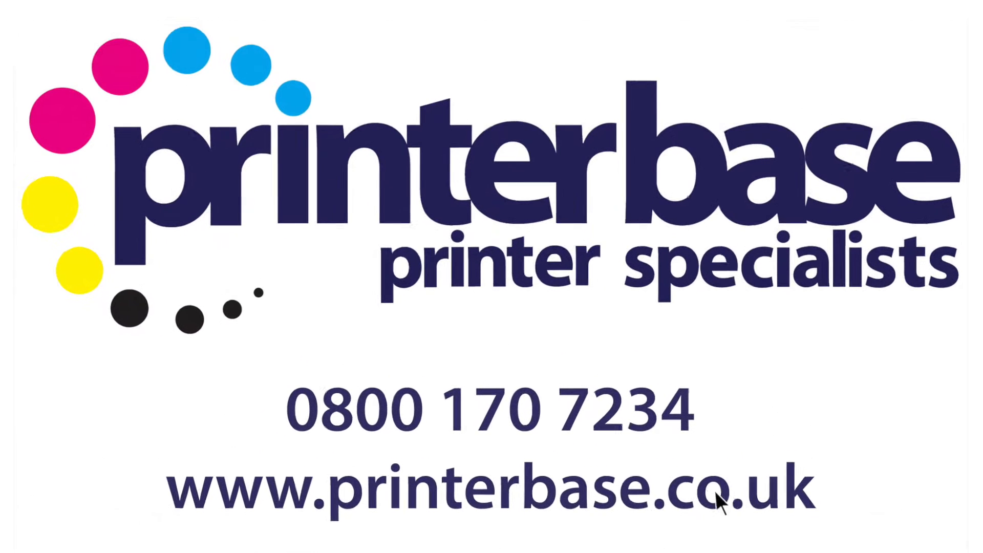